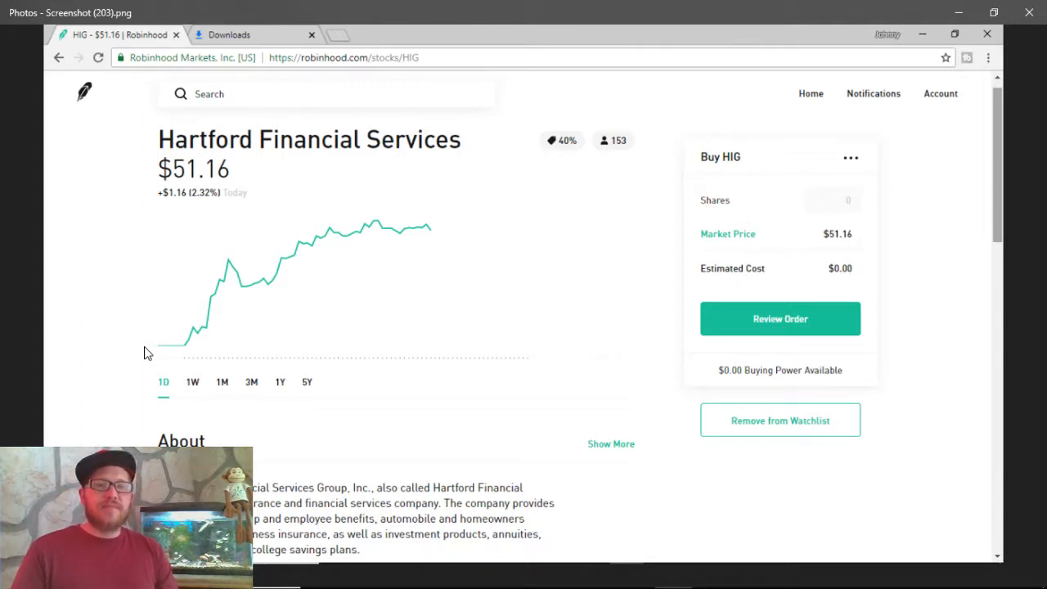
{"action": "mouse_move", "coordinate": [172, 366]}
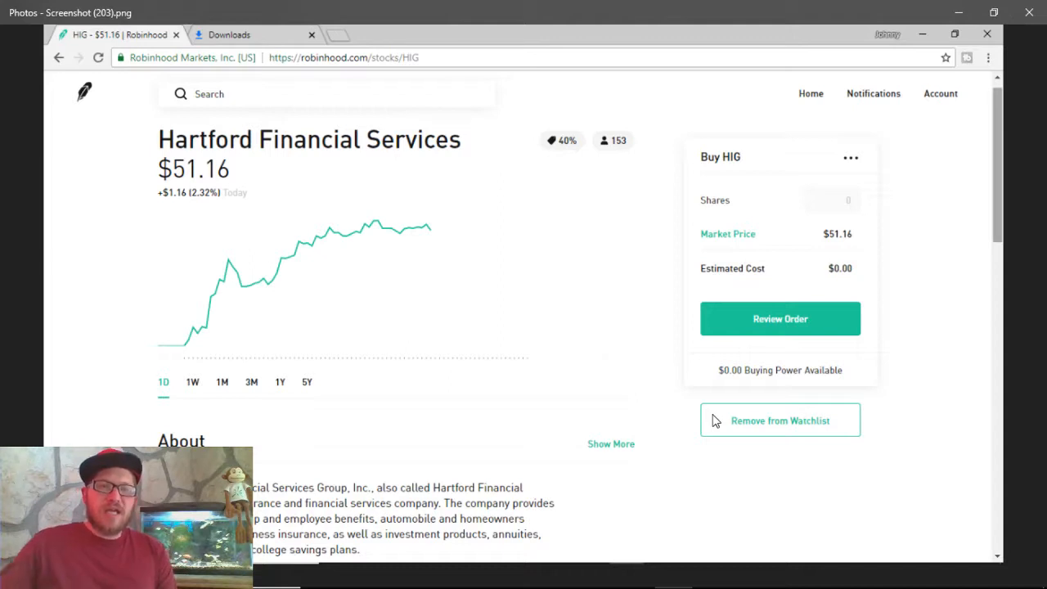
{"action": "mouse_move", "coordinate": [145, 386]}
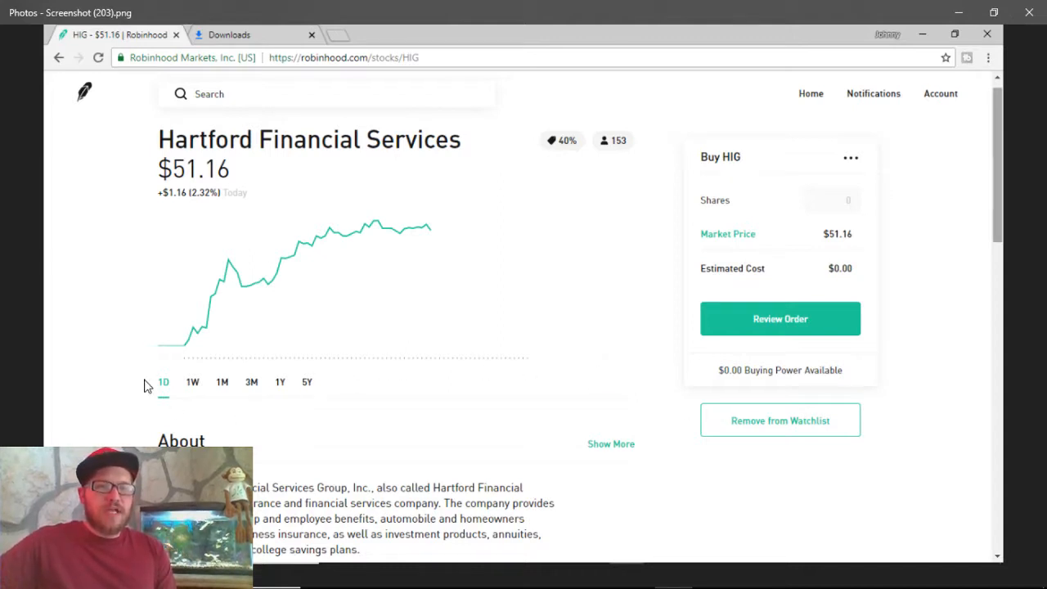
{"action": "mouse_move", "coordinate": [590, 252]}
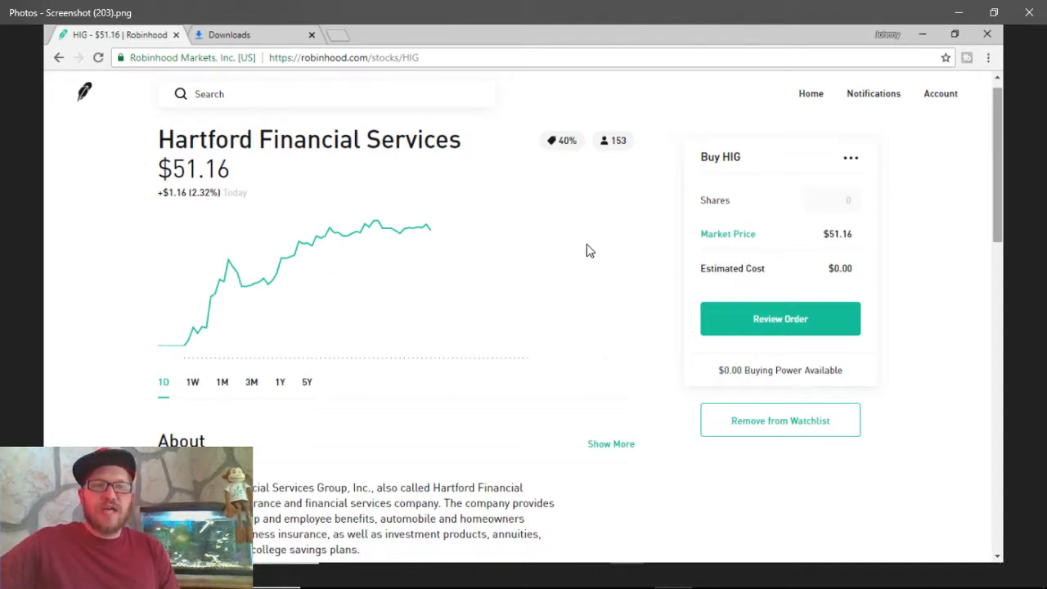
Advance to Screenshot (204), Hartford's one-year chart at $51.16, down 4.74%.
{"action": "left_click", "coordinate": [280, 383]}
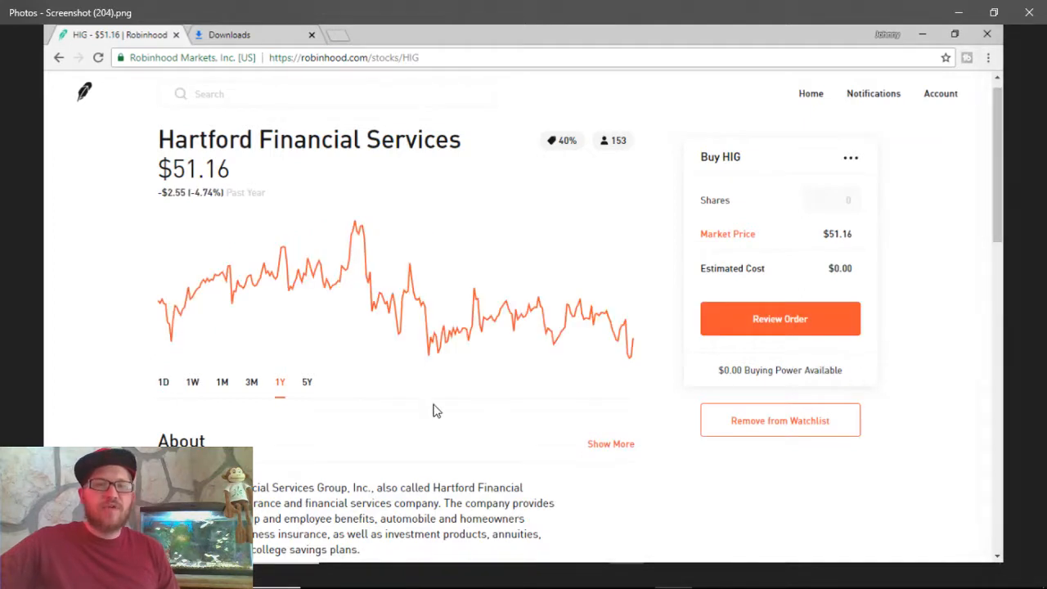
{"action": "mouse_move", "coordinate": [327, 402]}
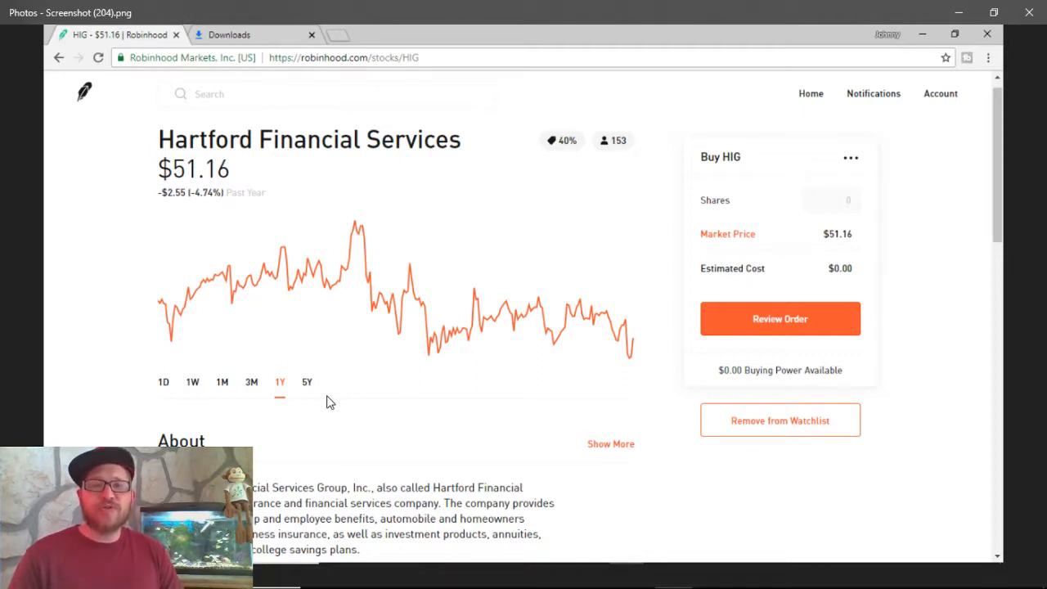
{"action": "mouse_move", "coordinate": [449, 351]}
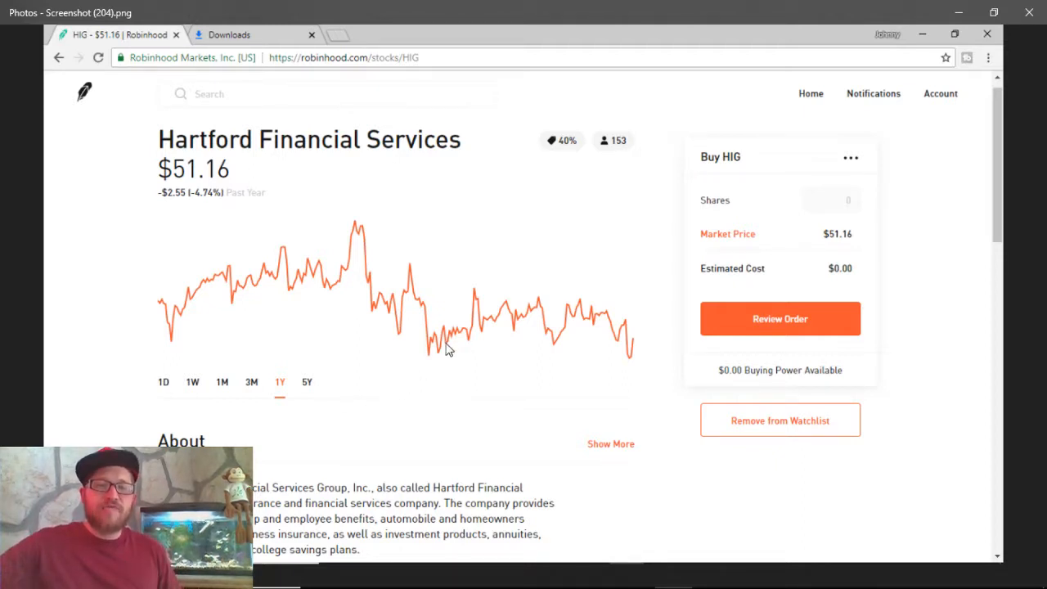
{"action": "mouse_move", "coordinate": [494, 293]}
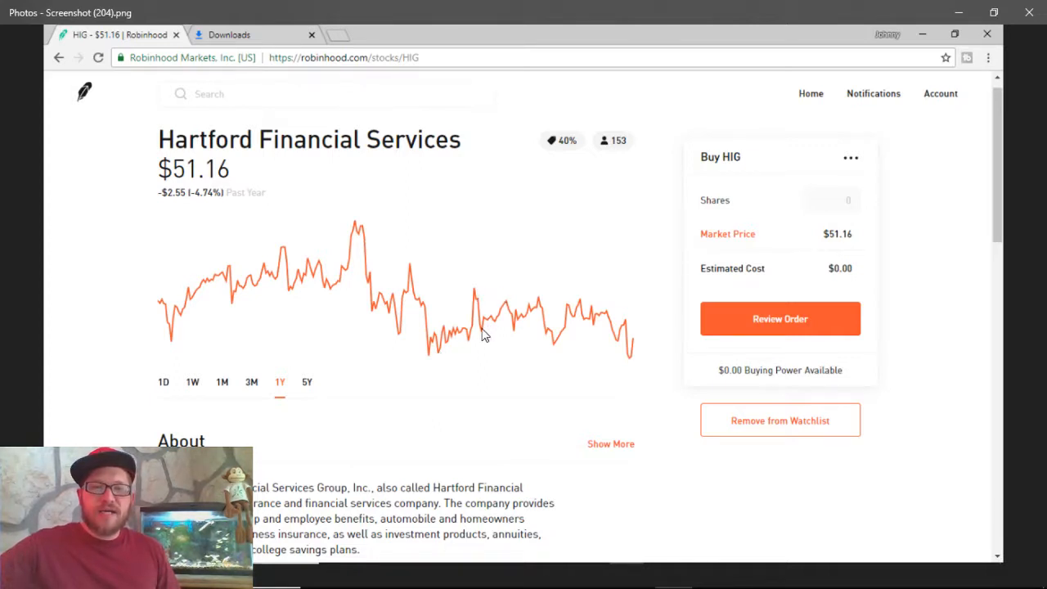
{"action": "mouse_move", "coordinate": [524, 315]}
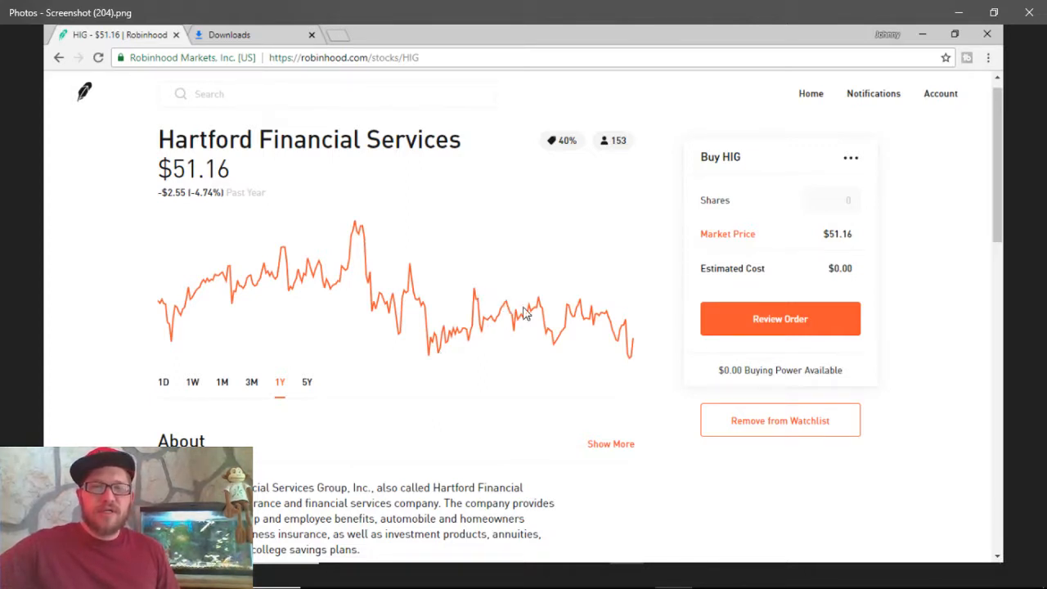
{"action": "mouse_move", "coordinate": [569, 319]}
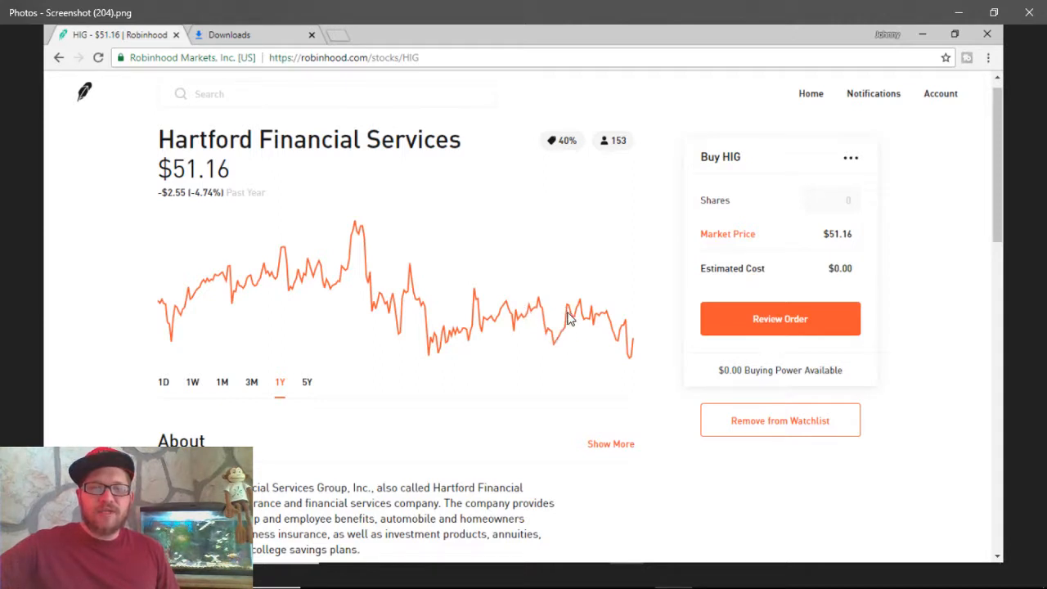
{"action": "mouse_move", "coordinate": [573, 415]}
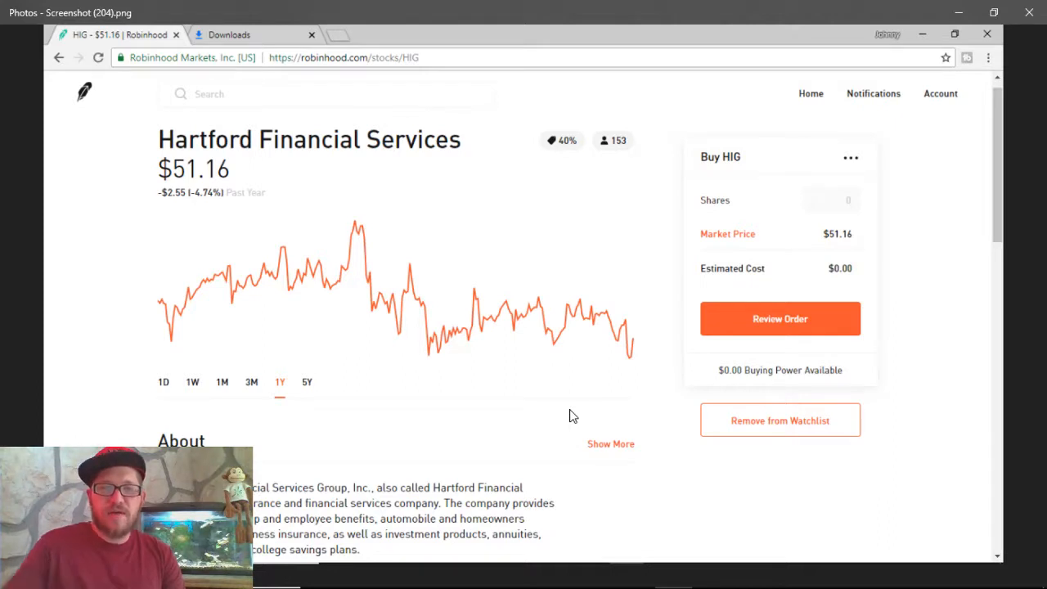
Advance to Screenshot (205), Hartford's About section with CEO, employees and $17.92B market cap.
{"action": "scroll", "scroll_direction": "down", "scroll_amount": 3}
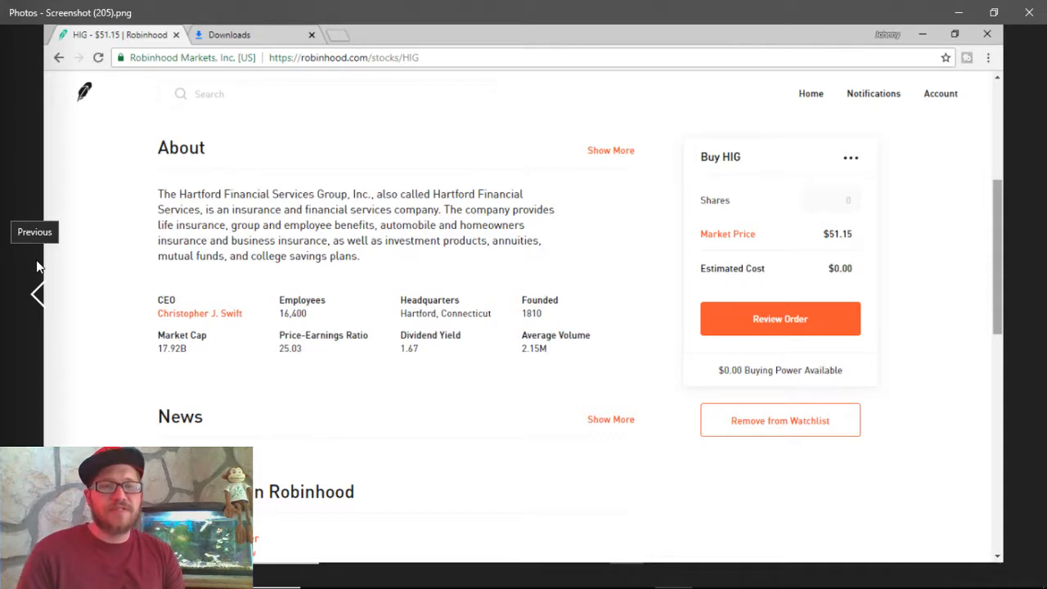
{"action": "mouse_move", "coordinate": [432, 129]}
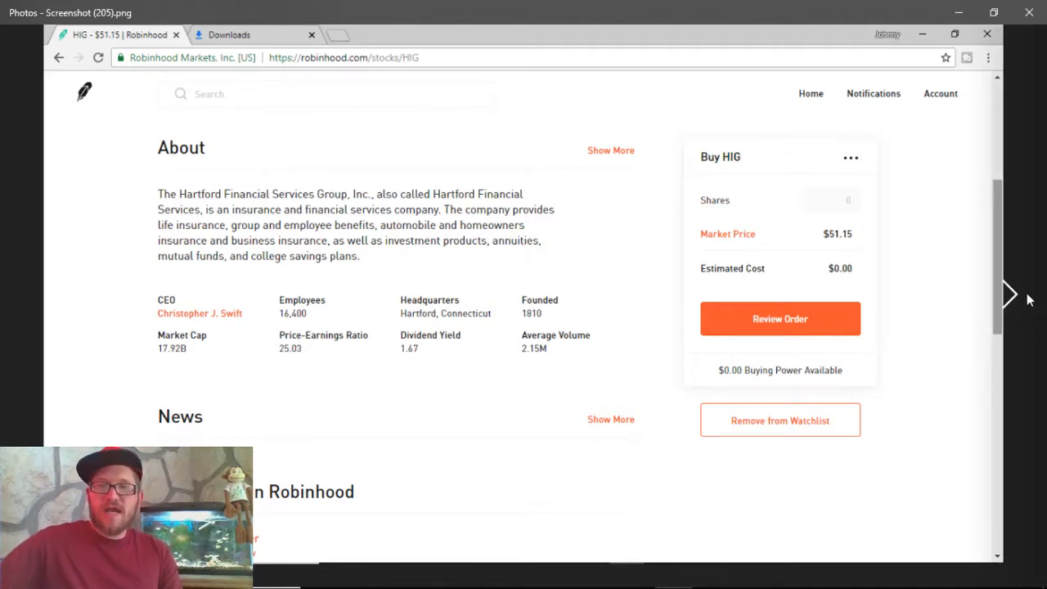
Advance to Screenshot (206), the price-paid chart and 40% buy / 60% hold analyst ratings.
{"action": "scroll", "scroll_direction": "down", "scroll_amount": 3}
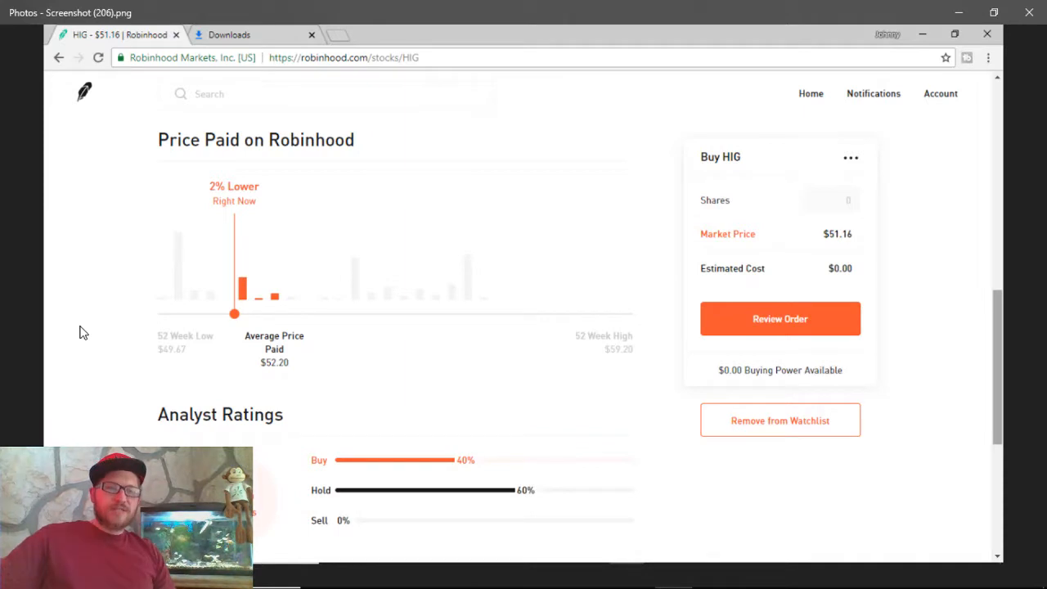
{"action": "mouse_move", "coordinate": [879, 288]}
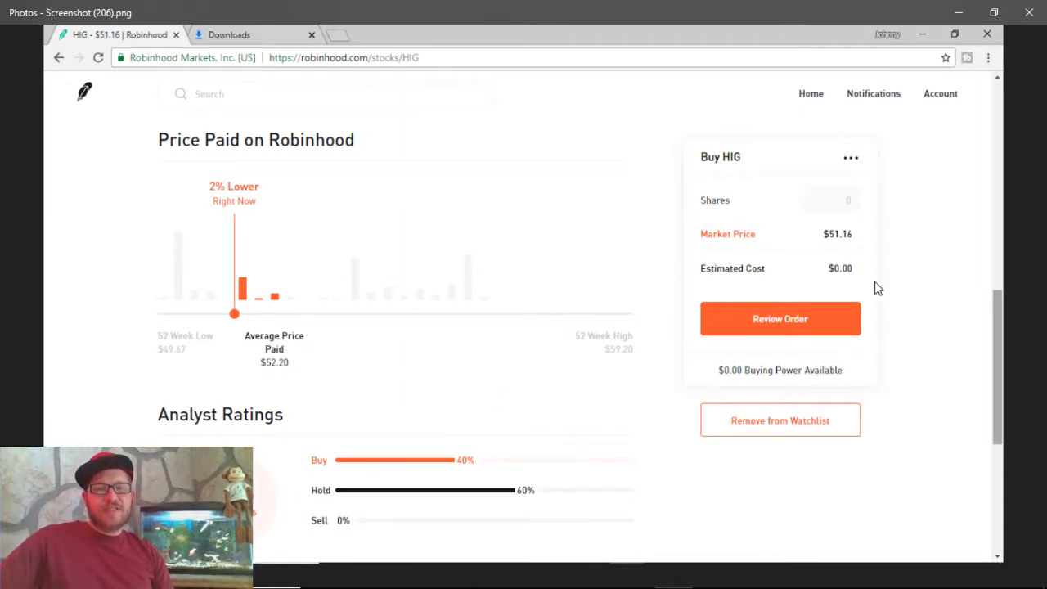
Advance to Screenshot (207), the quarterly earnings chart with next earnings Oct 22.
{"action": "scroll", "scroll_direction": "down", "scroll_amount": 3}
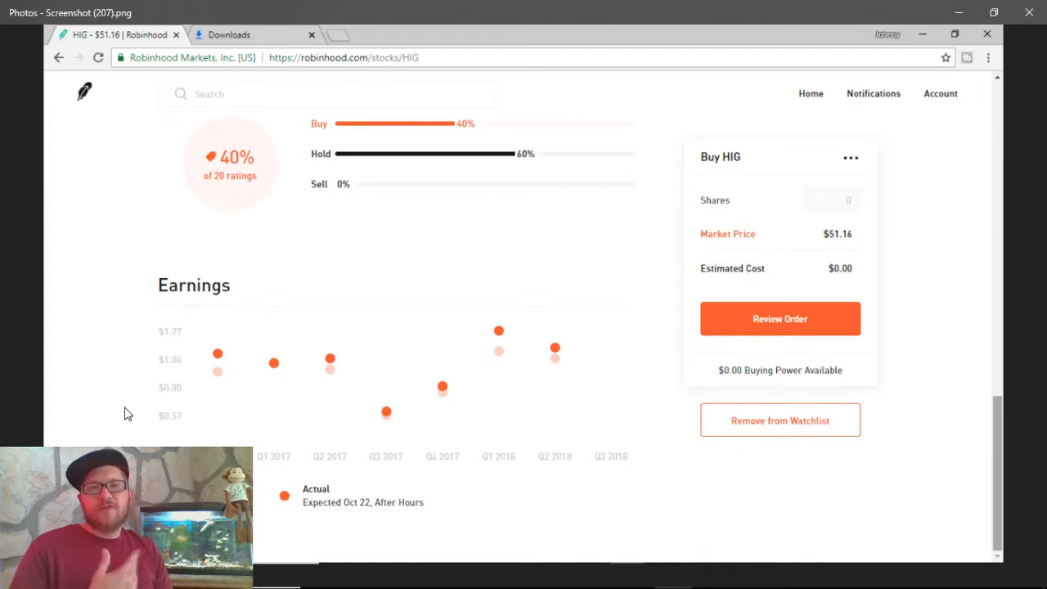
{"action": "mouse_move", "coordinate": [98, 439]}
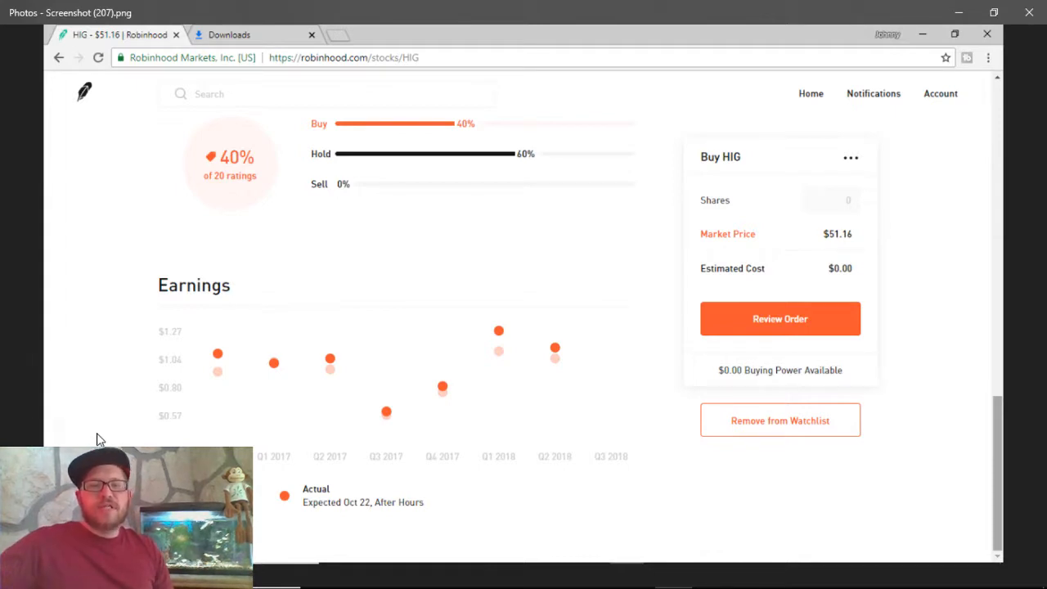
{"action": "mouse_move", "coordinate": [743, 249]}
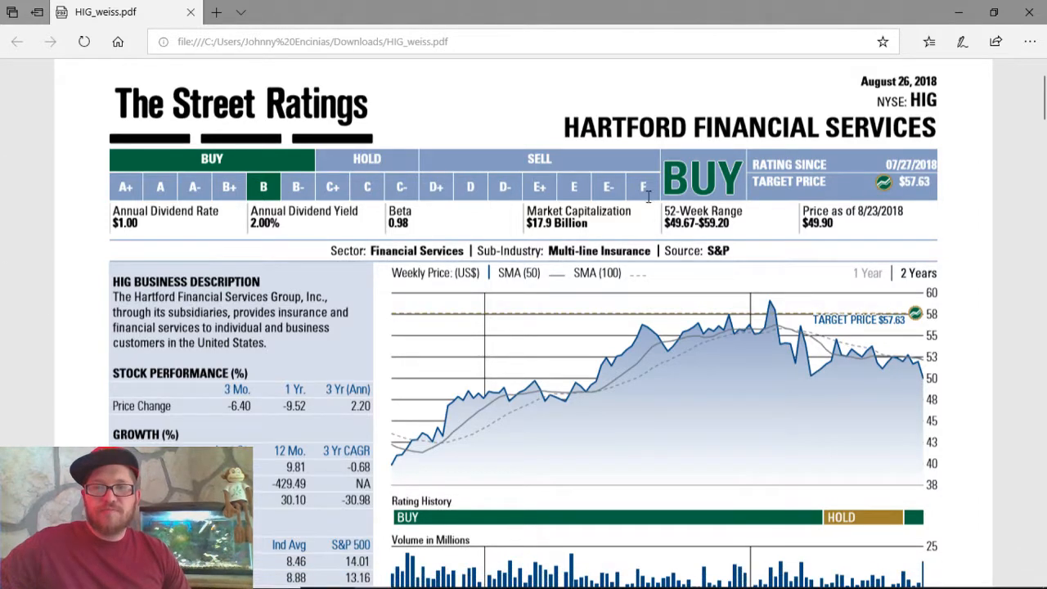
Scroll page 1 of HIG_weiss.pdf to the BUY rating header and two-year weekly price chart.
{"action": "scroll", "scroll_direction": "down", "scroll_amount": 3}
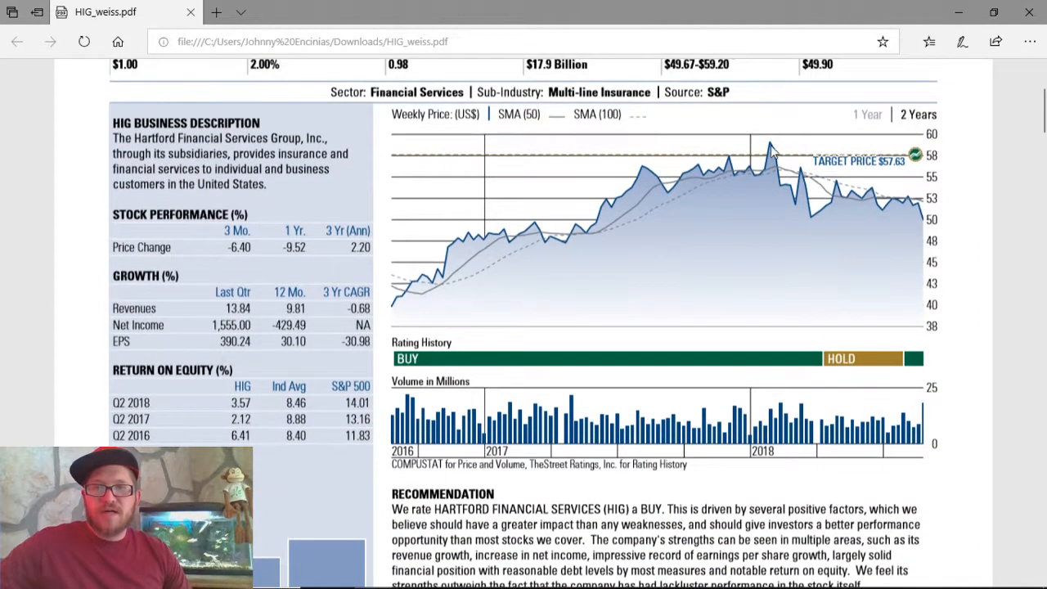
{"action": "scroll", "scroll_direction": "up", "scroll_amount": 3}
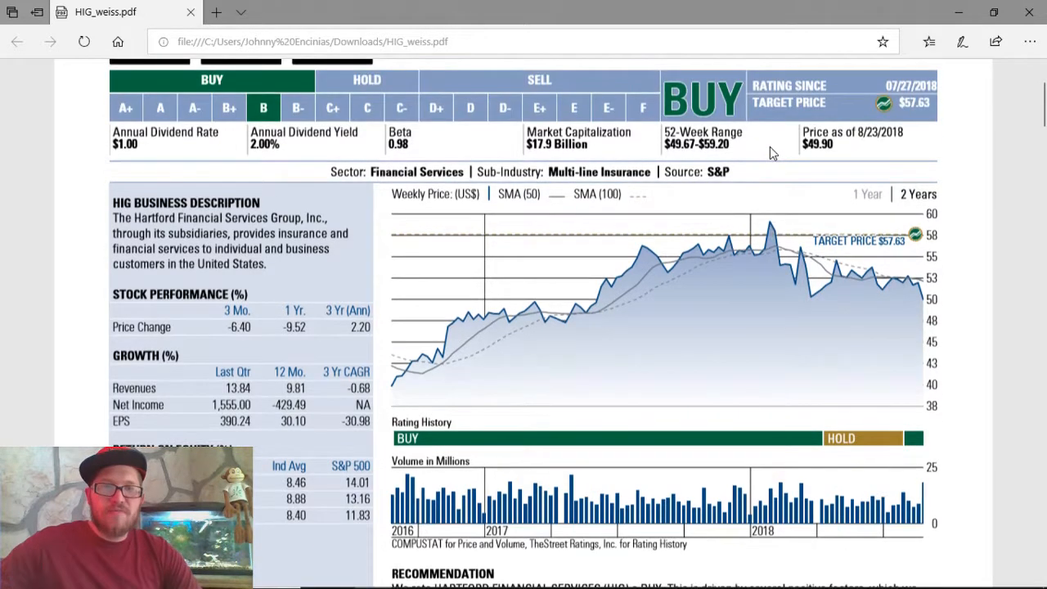
{"action": "mouse_move", "coordinate": [465, 249]}
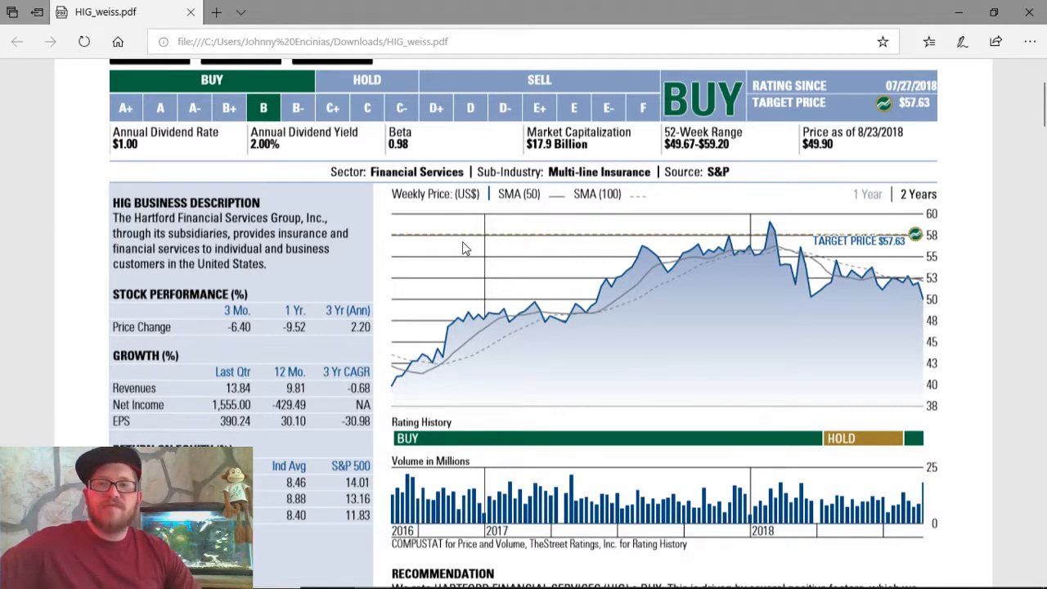
{"action": "scroll", "scroll_direction": "down", "scroll_amount": 3}
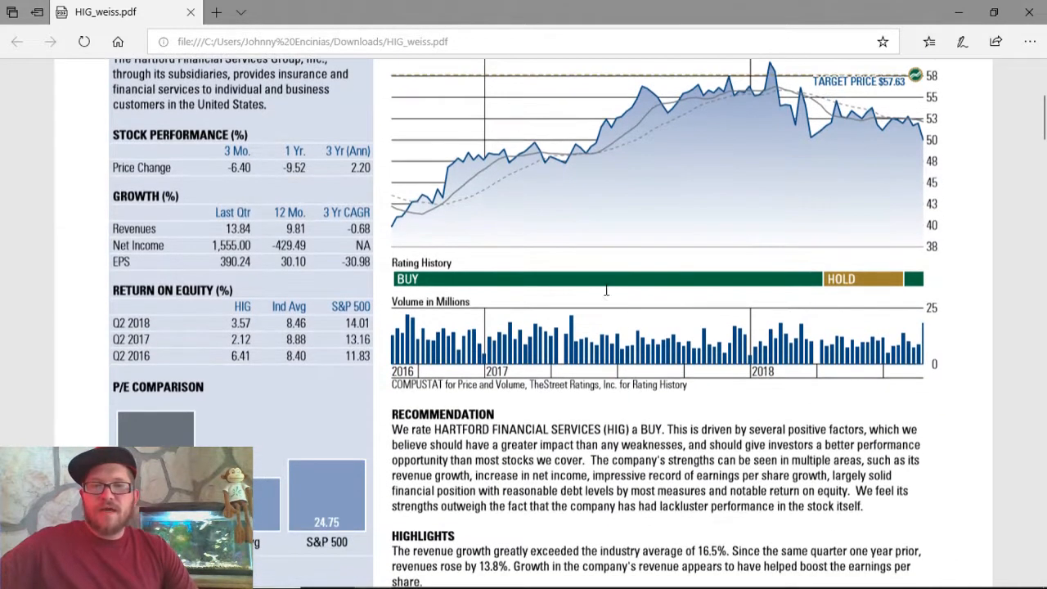
{"action": "scroll", "scroll_direction": "up", "scroll_amount": 3}
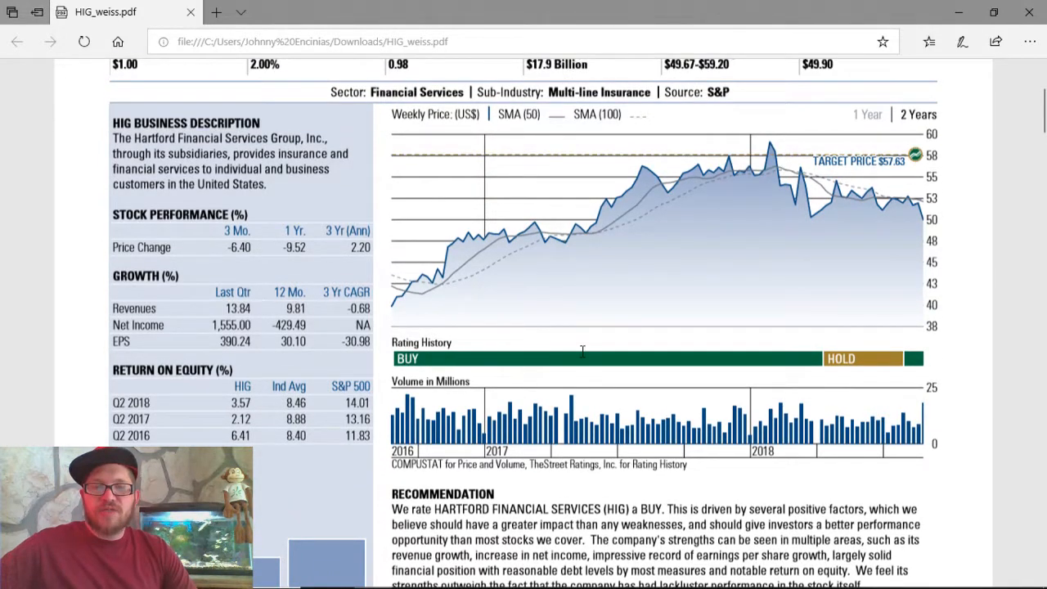
{"action": "mouse_move", "coordinate": [847, 360]}
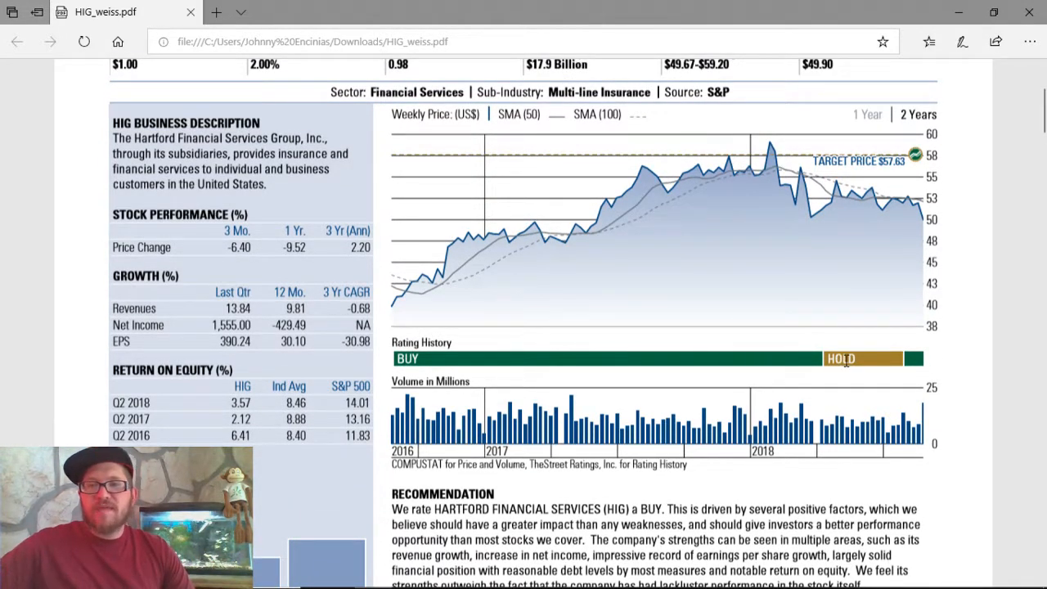
{"action": "scroll", "scroll_direction": "up", "scroll_amount": 3}
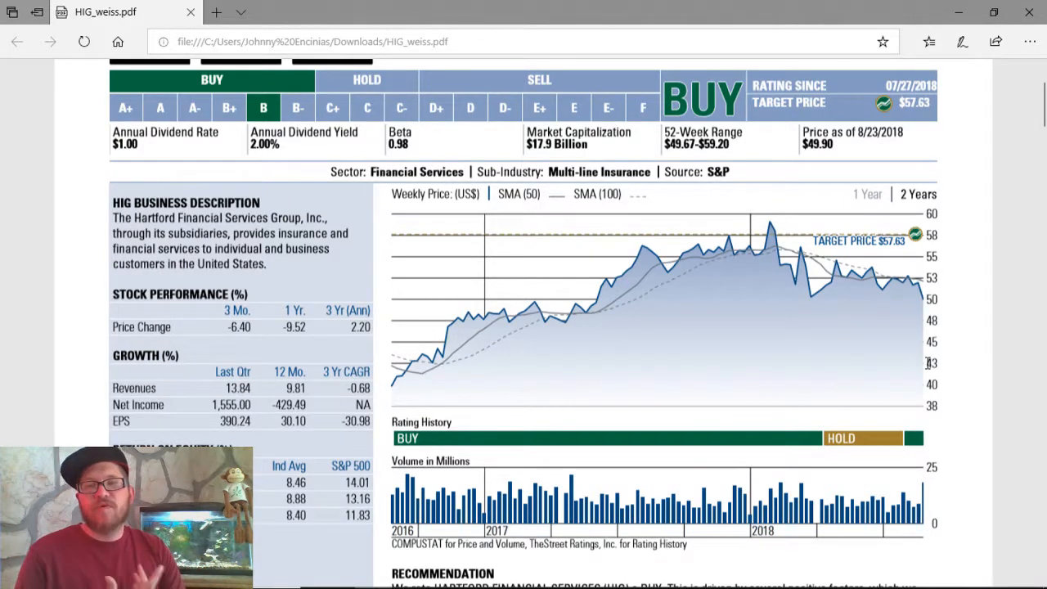
Scroll through the Recommendation and Highlights sections to the bottom of page 1.
{"action": "scroll", "scroll_direction": "down", "scroll_amount": 3}
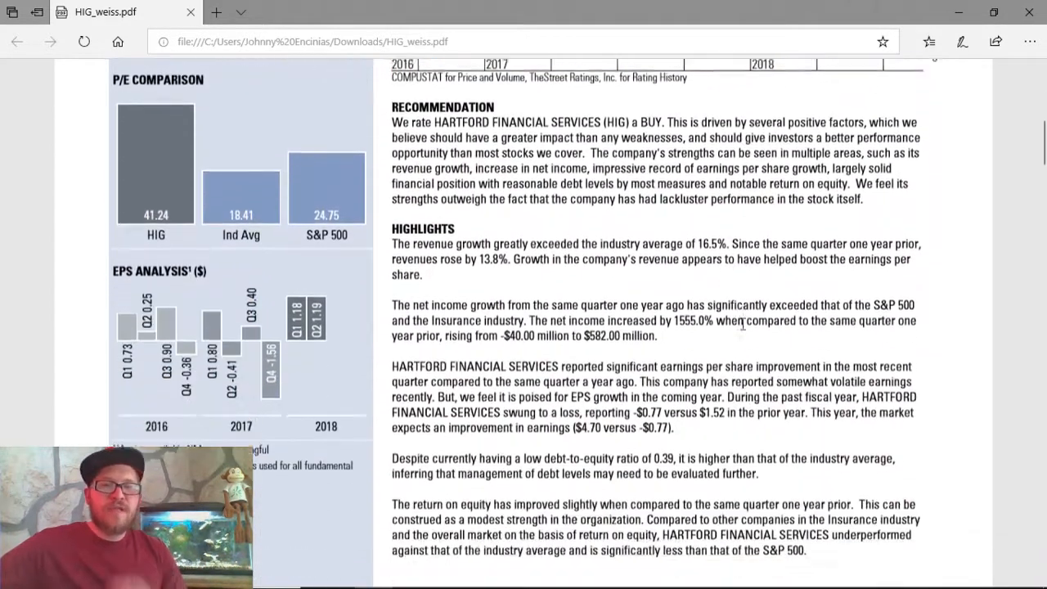
{"action": "scroll", "scroll_direction": "up", "scroll_amount": 3}
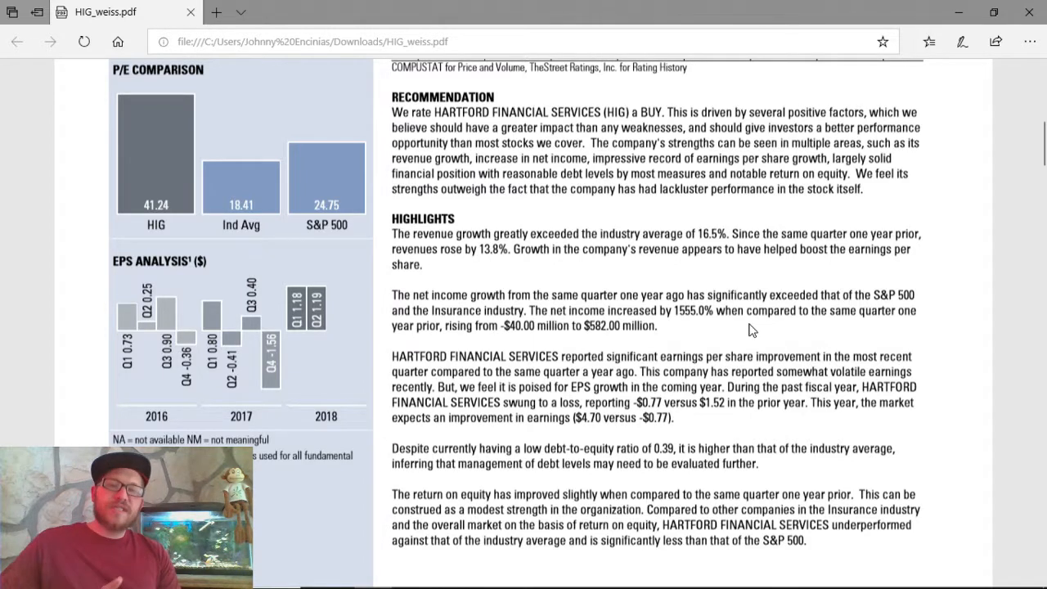
{"action": "scroll", "scroll_direction": "down", "scroll_amount": 3}
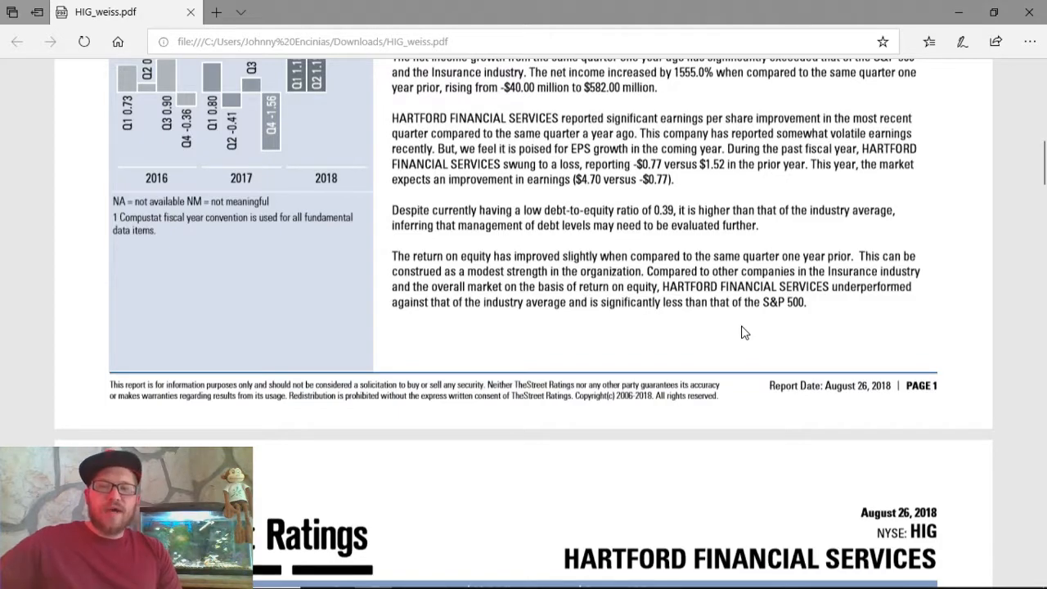
Scroll through page 2's insurance industry analysis and peer group comparison table.
{"action": "scroll", "scroll_direction": "down", "scroll_amount": 3}
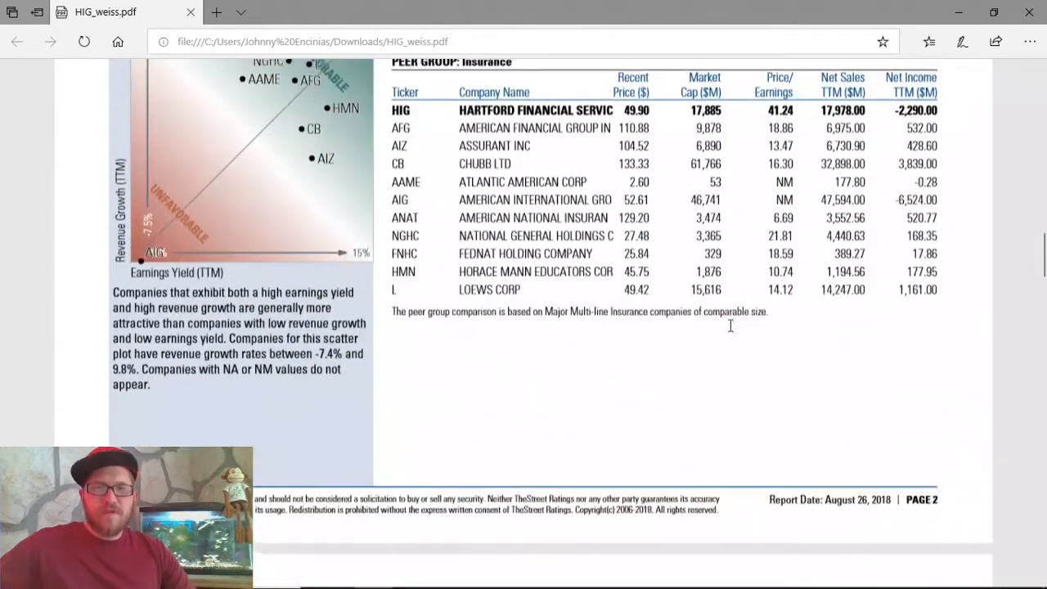
{"action": "scroll", "scroll_direction": "up", "scroll_amount": 3}
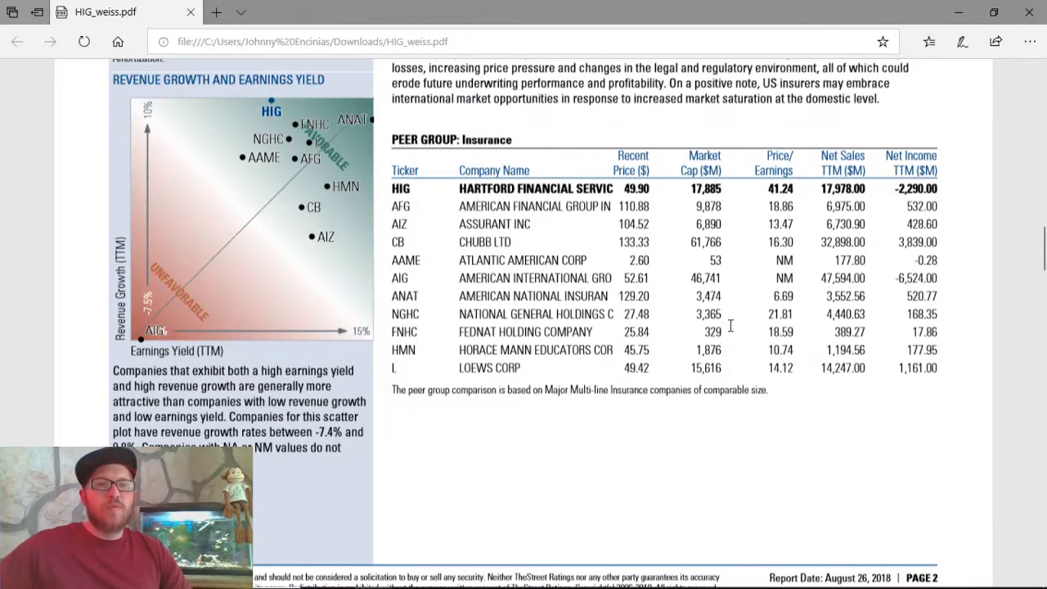
{"action": "scroll", "scroll_direction": "up", "scroll_amount": 3}
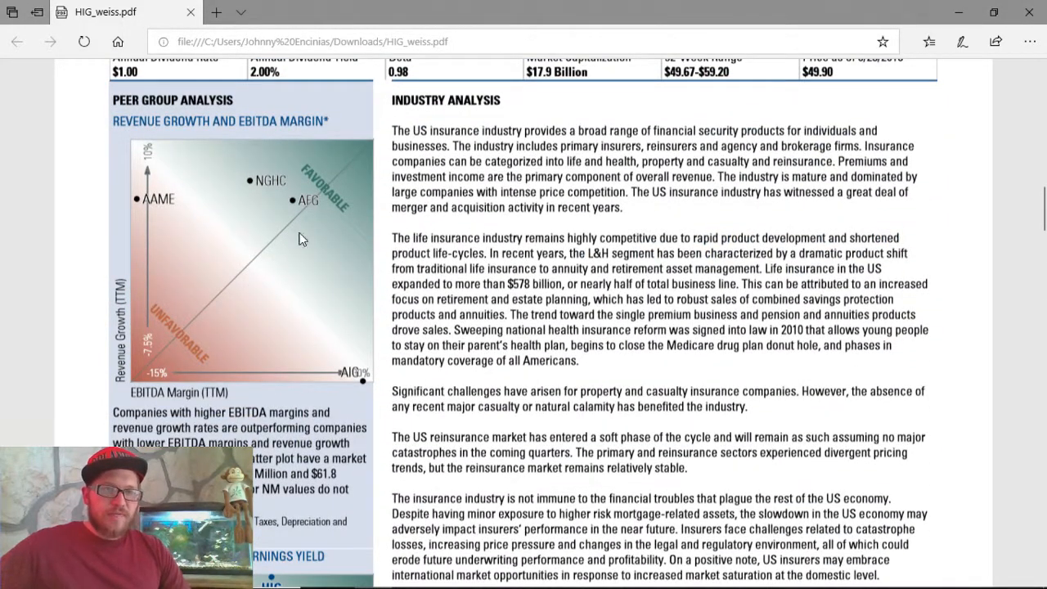
{"action": "scroll", "scroll_direction": "down", "scroll_amount": 3}
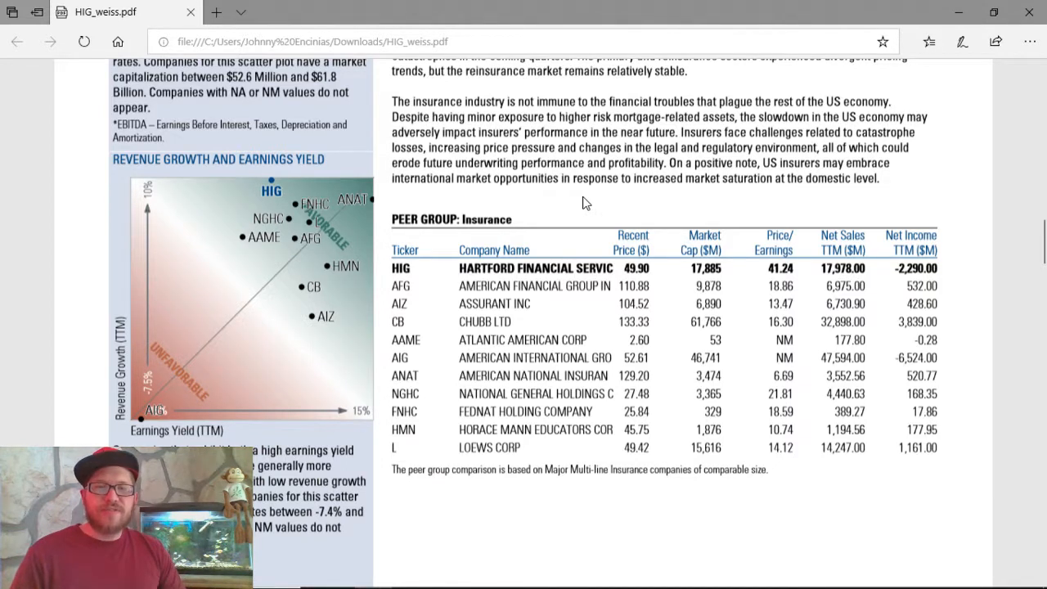
{"action": "mouse_move", "coordinate": [548, 298]}
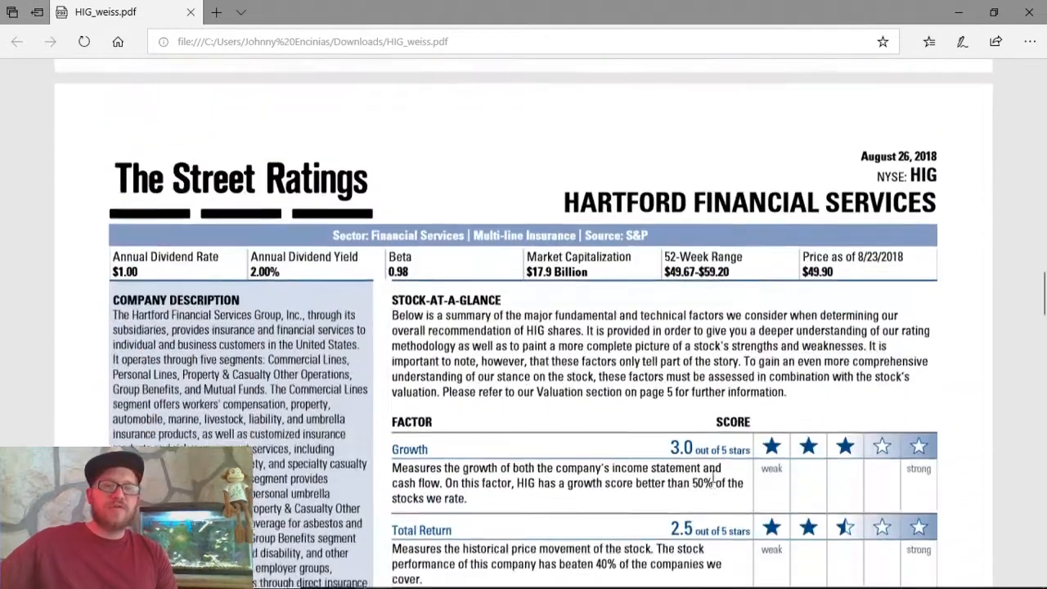
Scroll past the factor star scores and Research Methodology to the end of page 3.
{"action": "scroll", "scroll_direction": "down", "scroll_amount": 3}
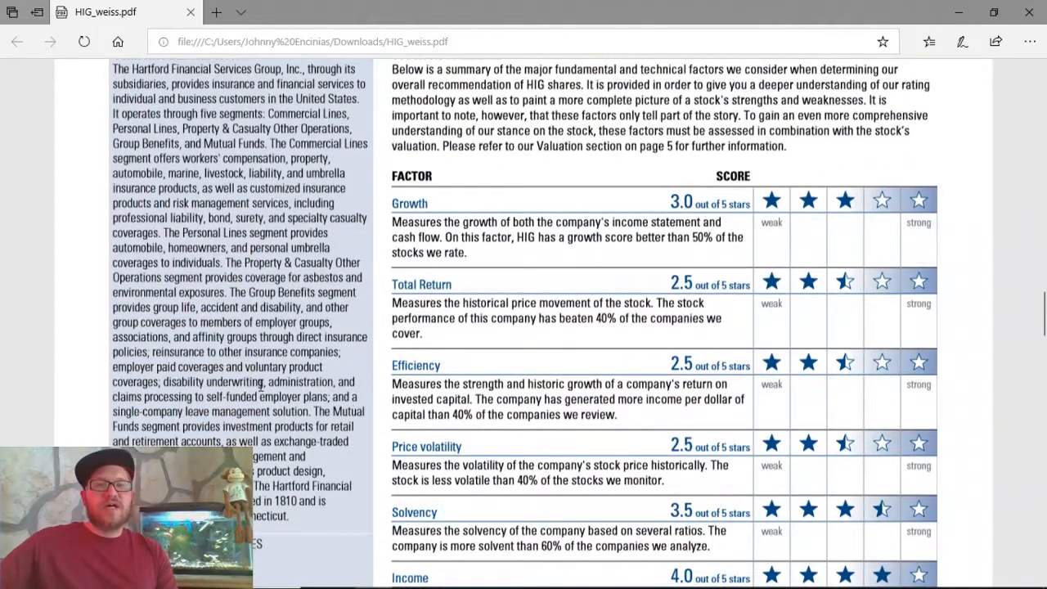
{"action": "scroll", "scroll_direction": "down", "scroll_amount": 3}
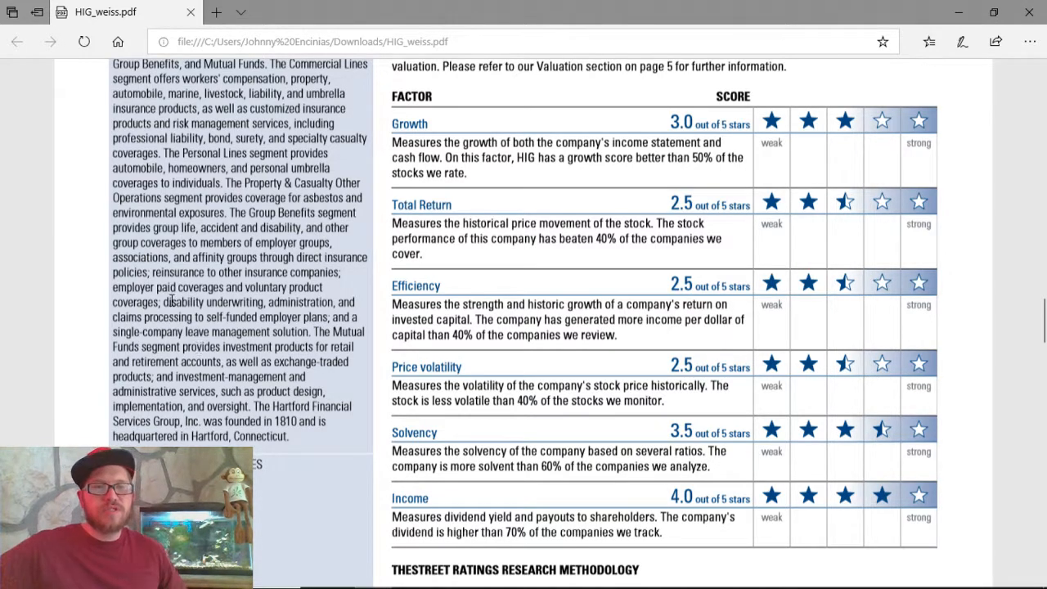
{"action": "scroll", "scroll_direction": "down", "scroll_amount": 3}
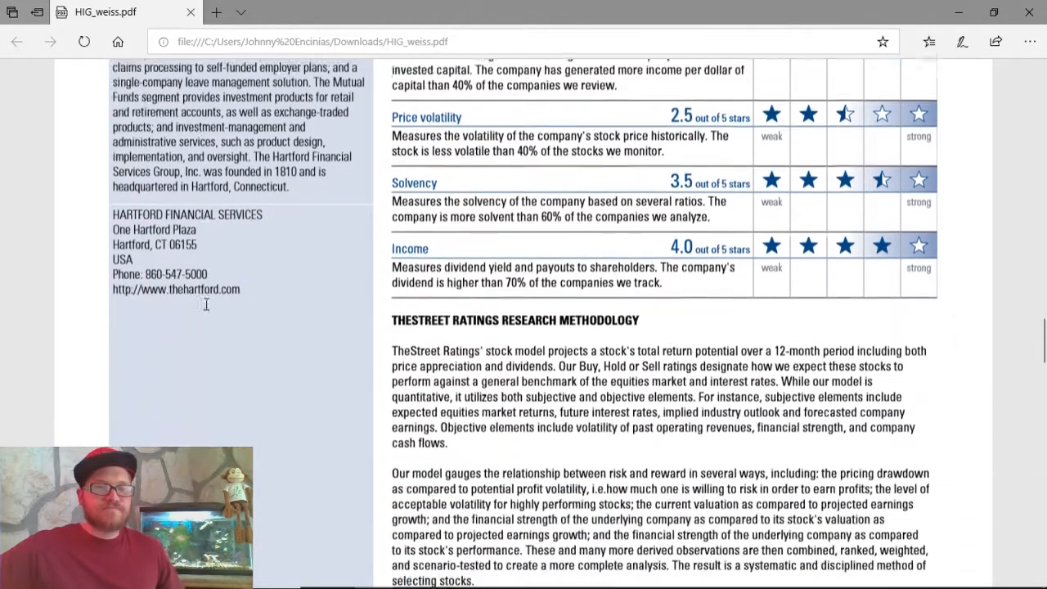
{"action": "scroll", "scroll_direction": "down", "scroll_amount": 3}
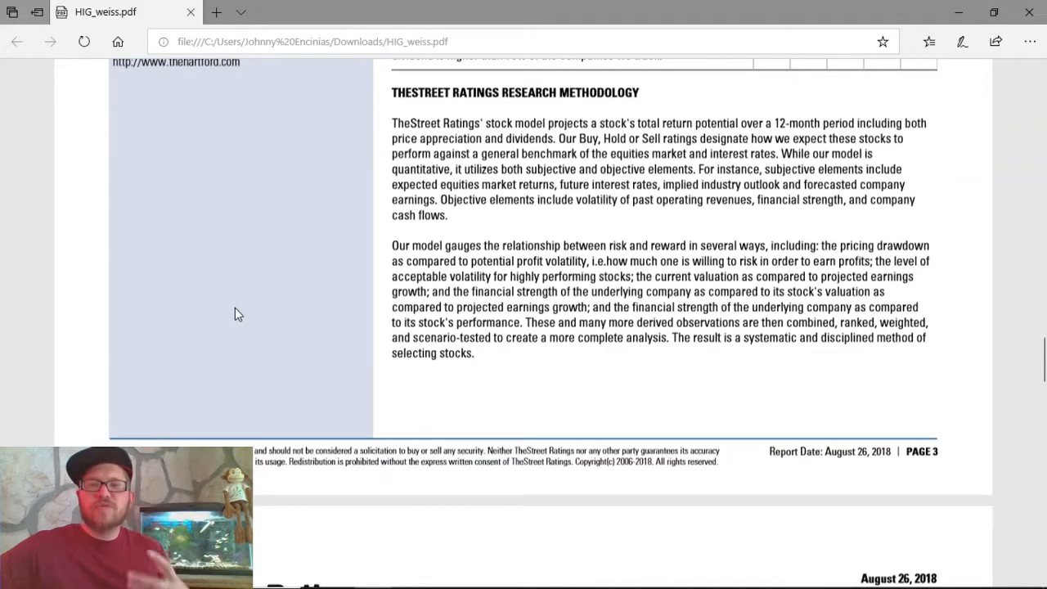
{"action": "scroll", "scroll_direction": "down", "scroll_amount": 3}
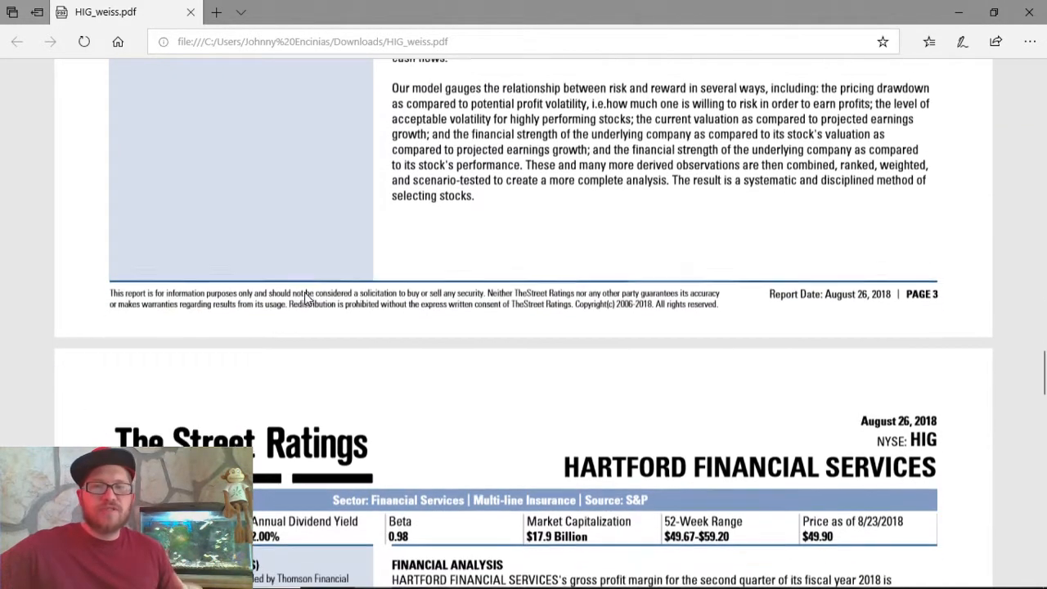
Scroll down to page 4's Financial Analysis and EPS estimates.
{"action": "scroll", "scroll_direction": "down", "scroll_amount": 3}
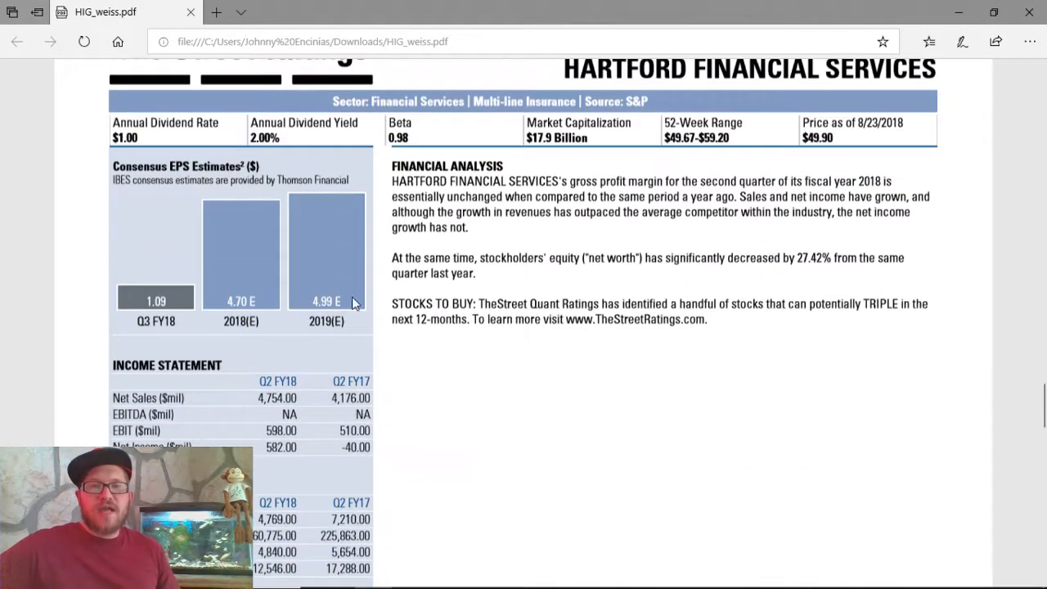
{"action": "scroll", "scroll_direction": "down", "scroll_amount": 3}
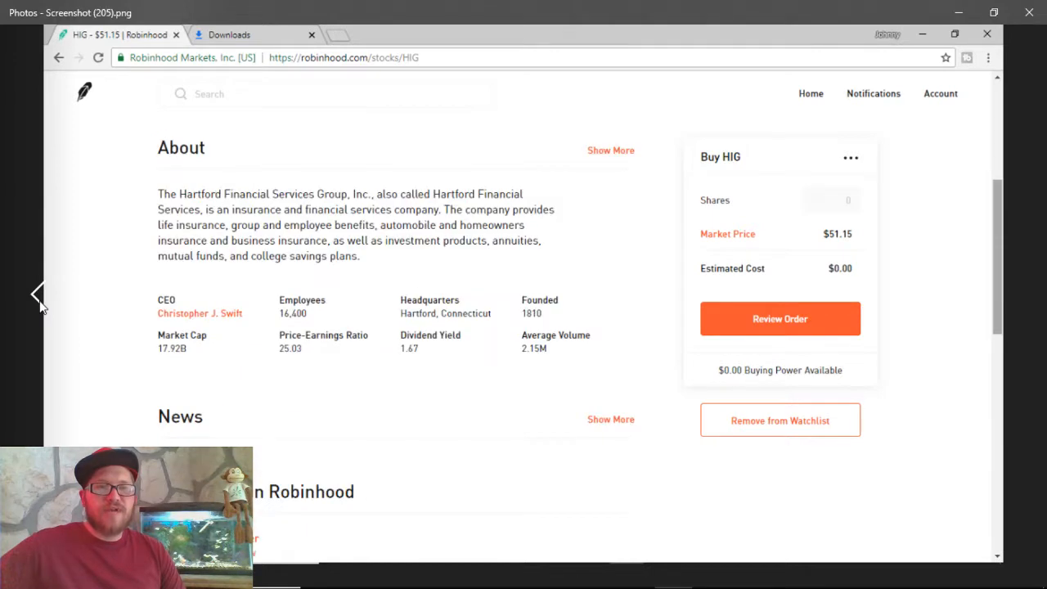
Go back to Screenshot (204), Hartford's one-year chart at $51.16.
{"action": "scroll", "scroll_direction": "up", "scroll_amount": 3}
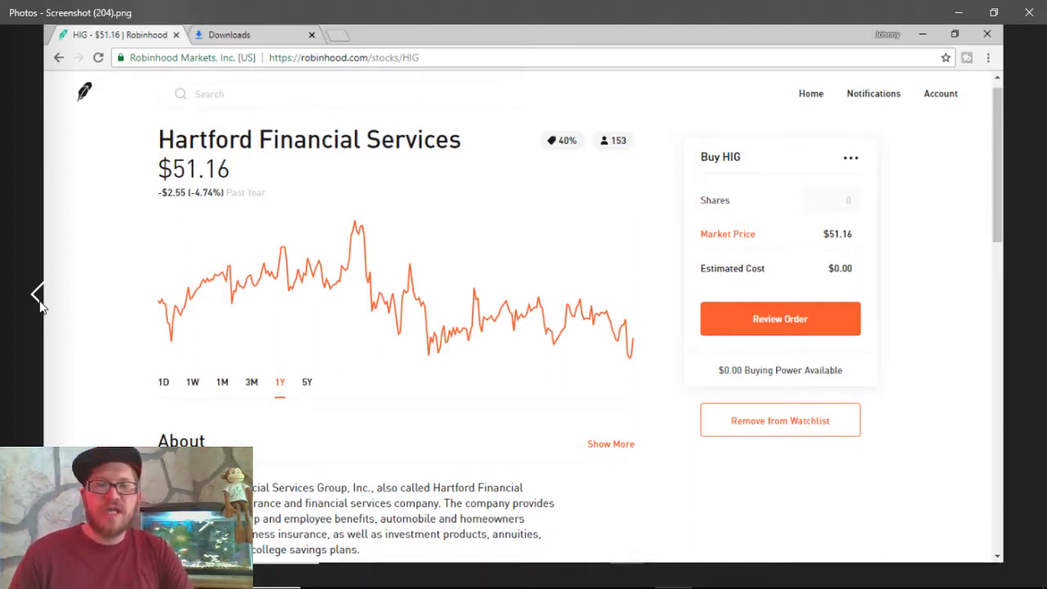
{"action": "mouse_move", "coordinate": [432, 285]}
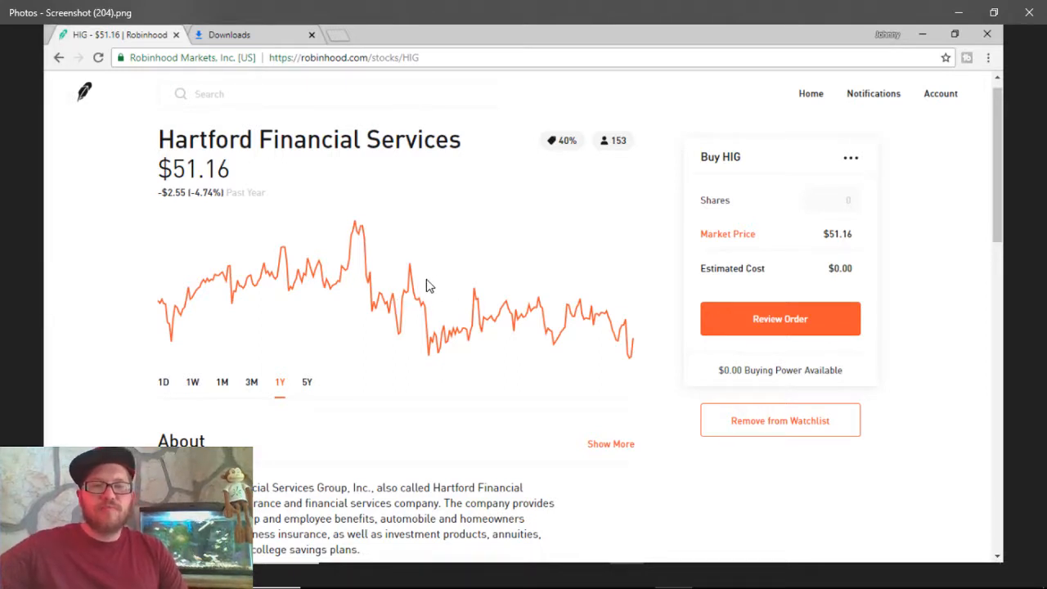
{"action": "mouse_move", "coordinate": [407, 268]}
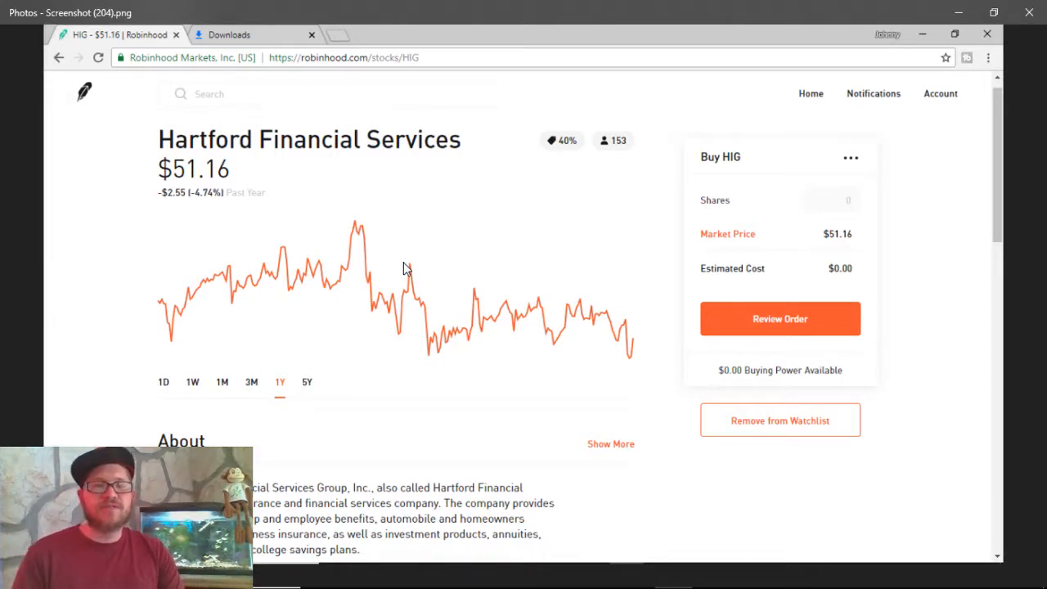